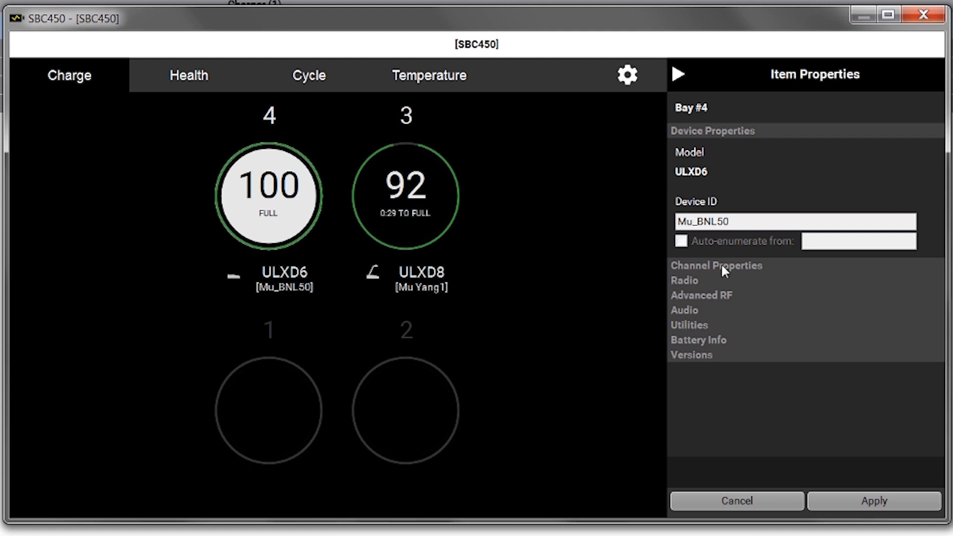
Step: Reselect the bay 4 ULXD6 transmitter and set its LED behavior to Red / Flashing Red
left_click(716, 265)
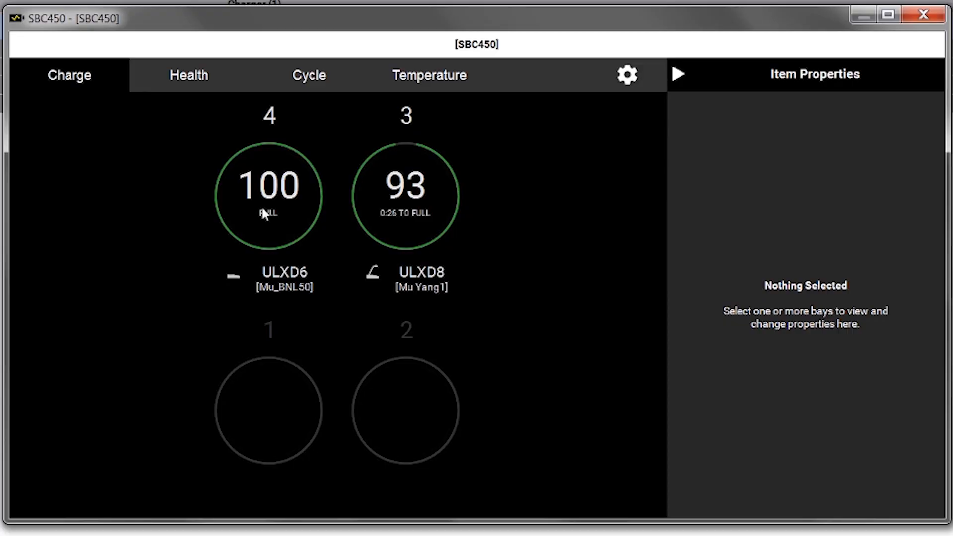
left_click(269, 196)
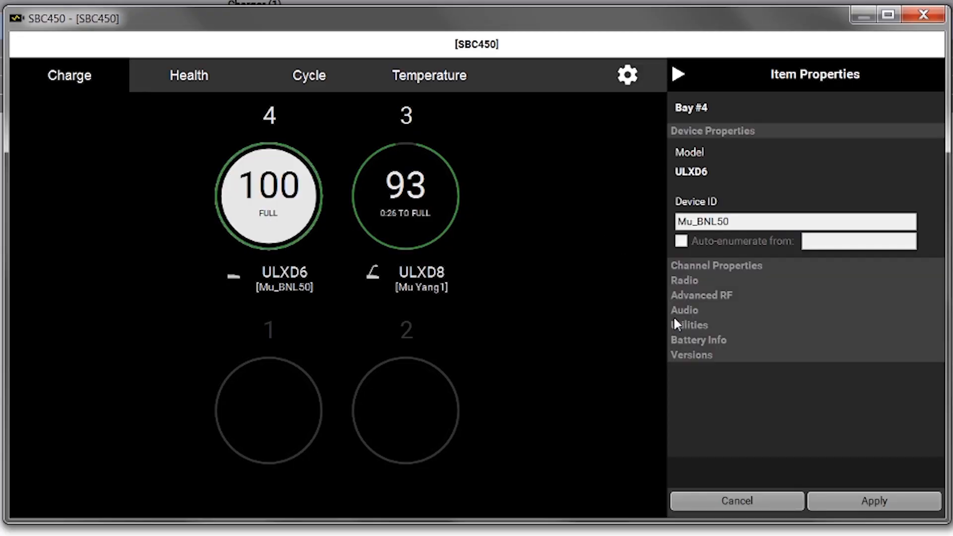
left_click(688, 325)
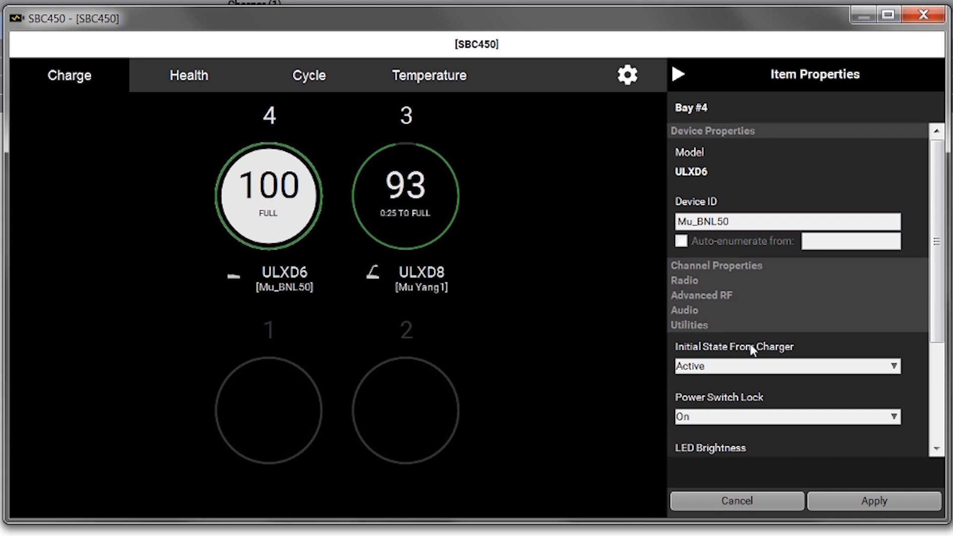
scroll("down", 3)
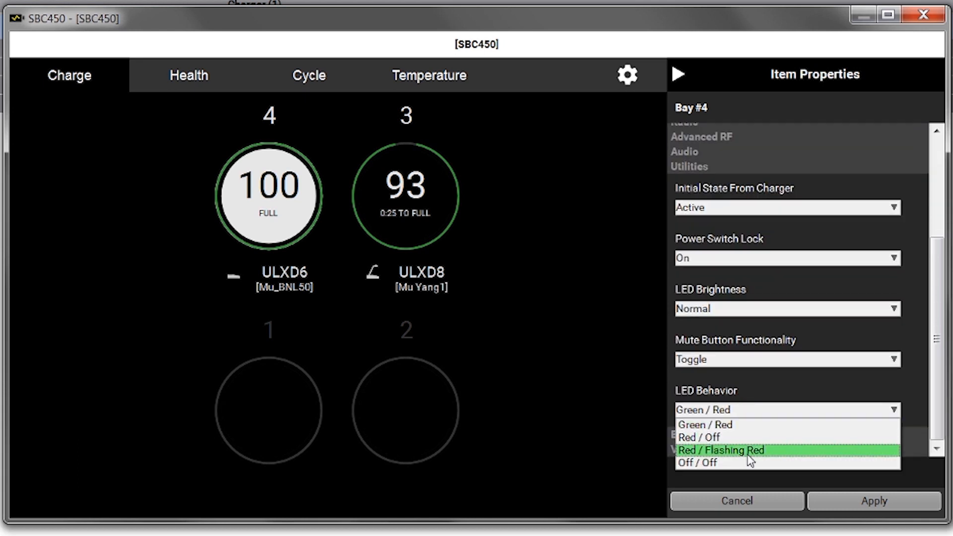
left_click(733, 450)
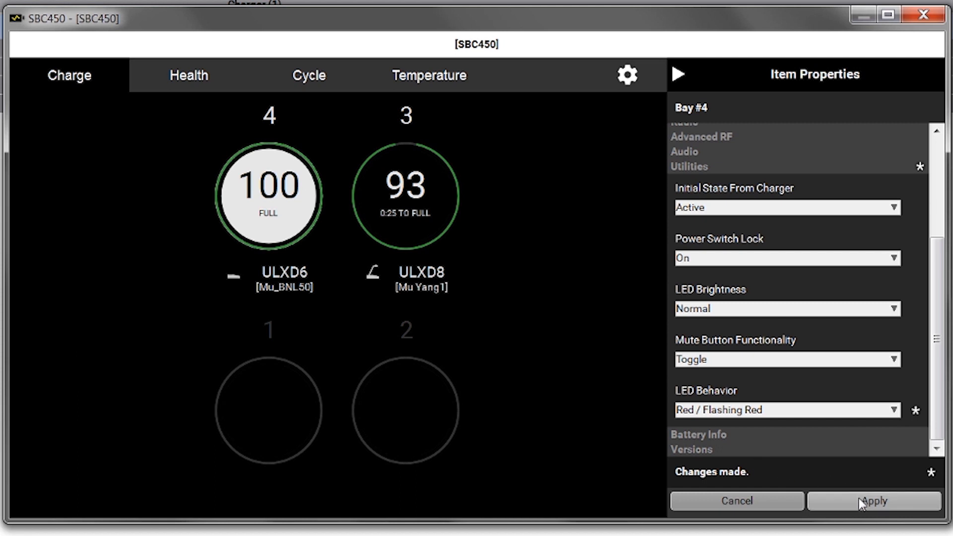